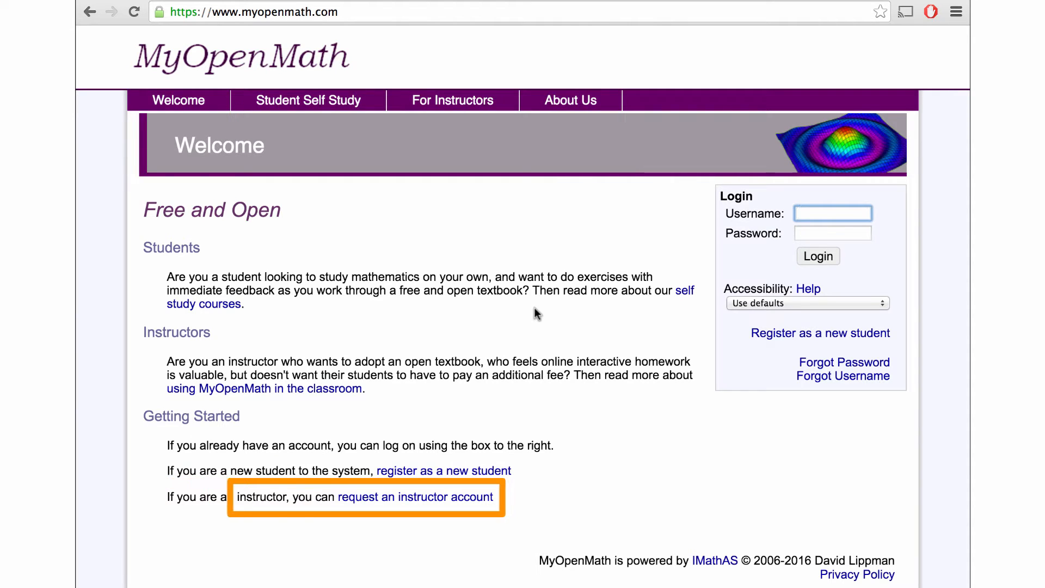
Open the instructor account request form and start entering OpenIntro's details
left_click(416, 496)
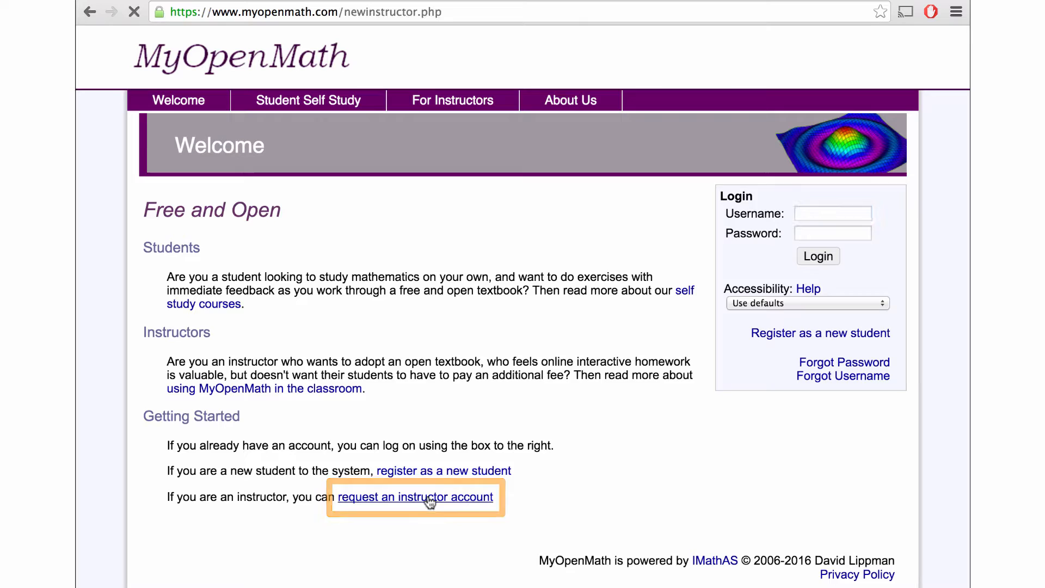
left_click(415, 496)
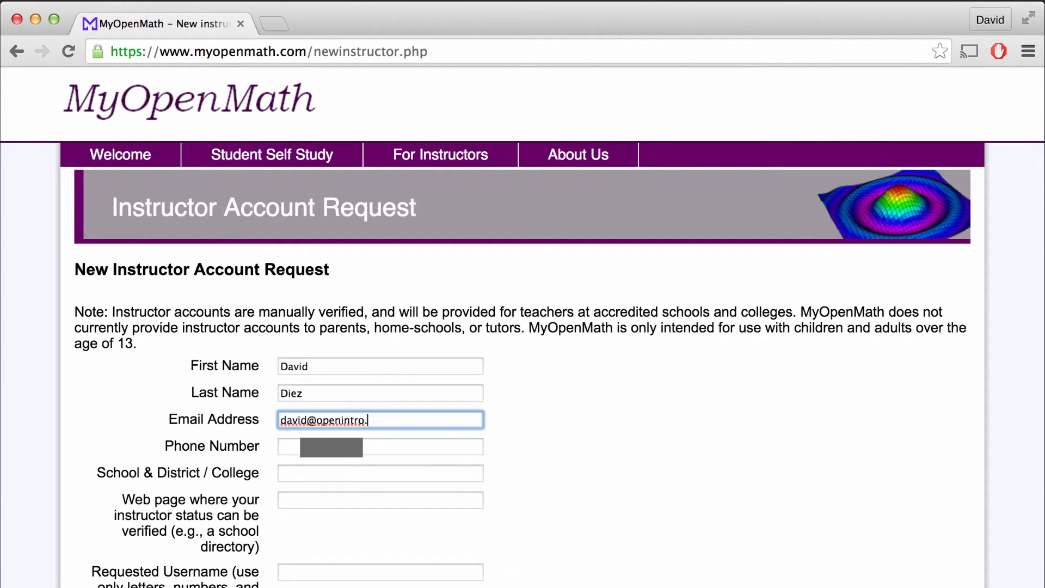
type("OpenIntro")
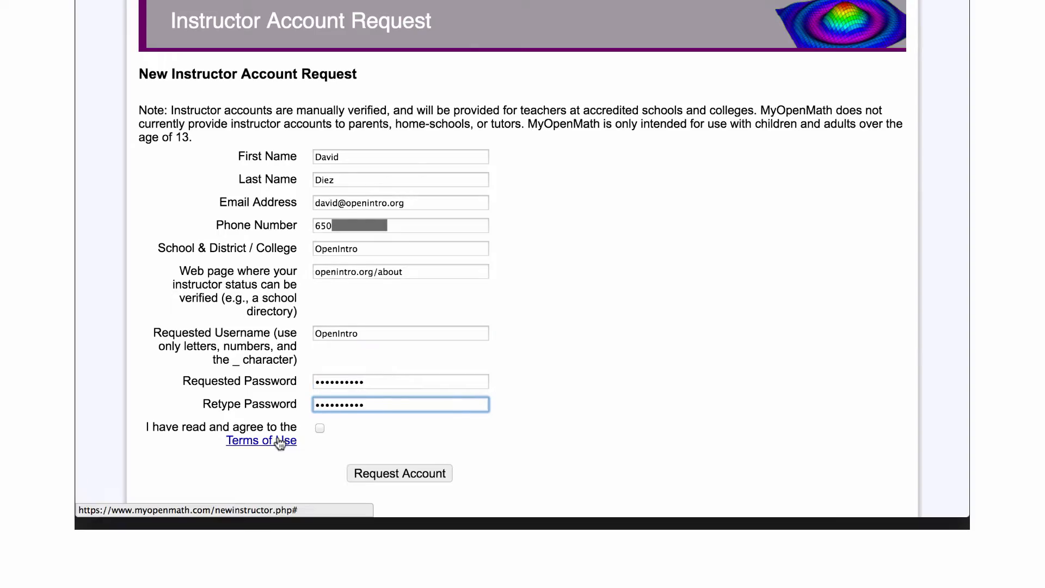
Read and agree to the Terms of Use, then submit the account request
left_click(260, 440)
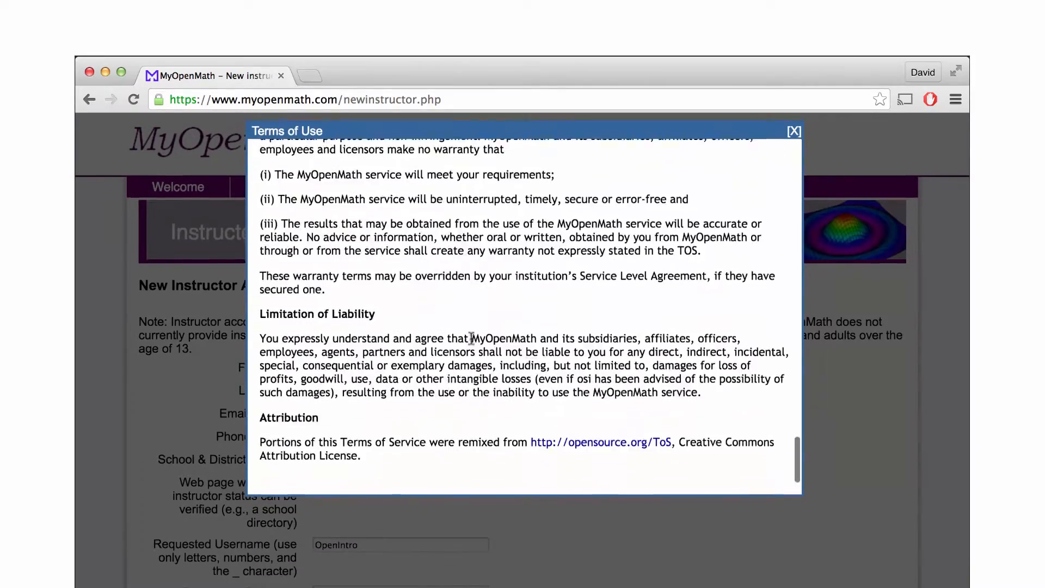
left_click(793, 131)
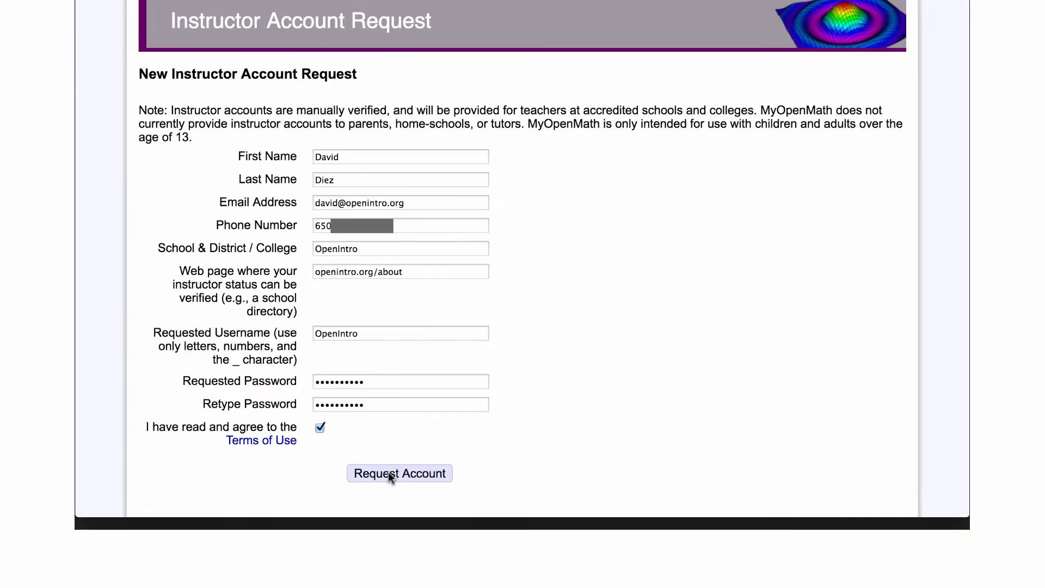
left_click(399, 473)
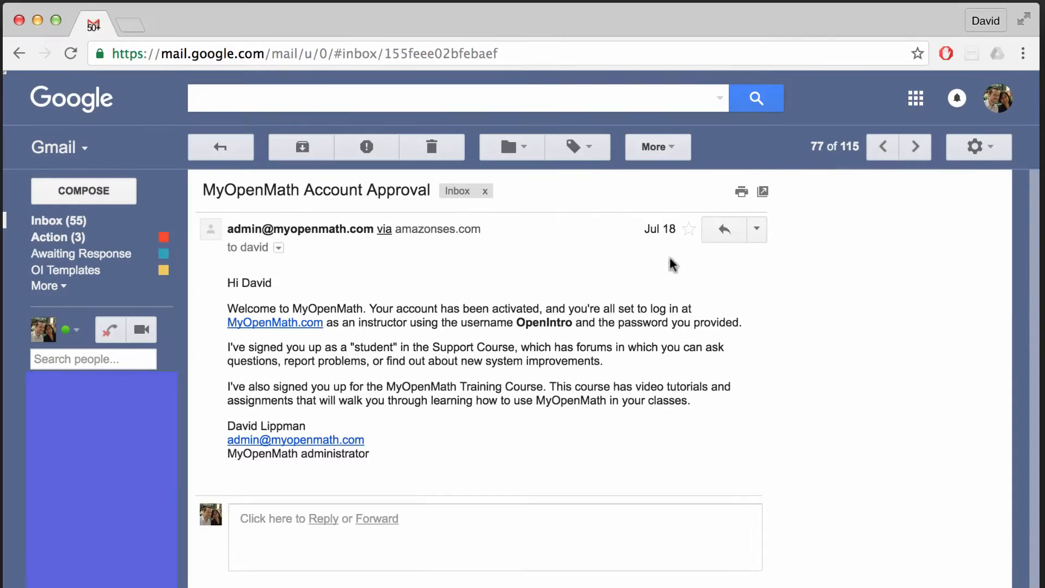
mouse_move(354, 287)
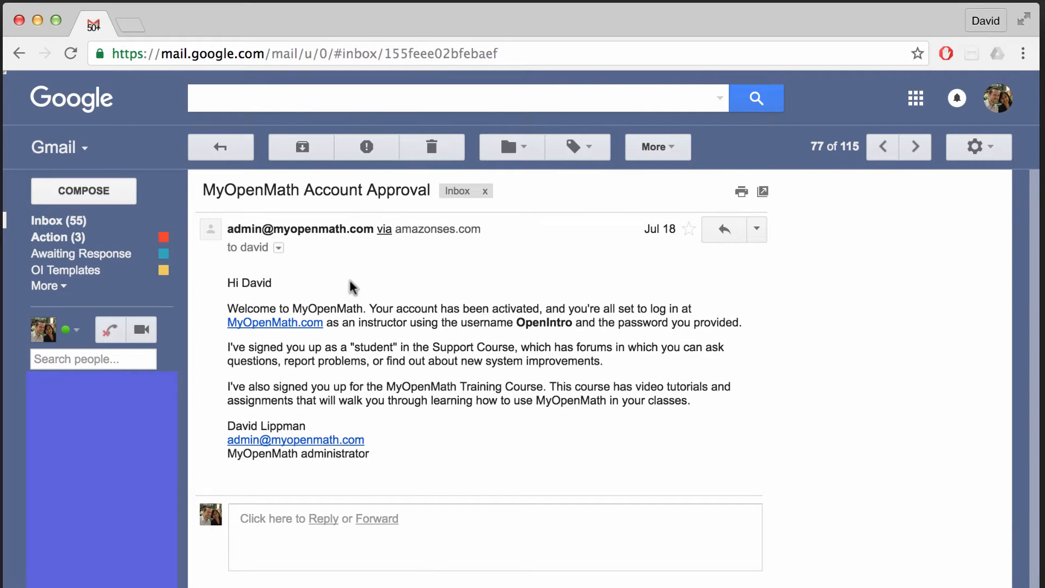
mouse_move(318, 326)
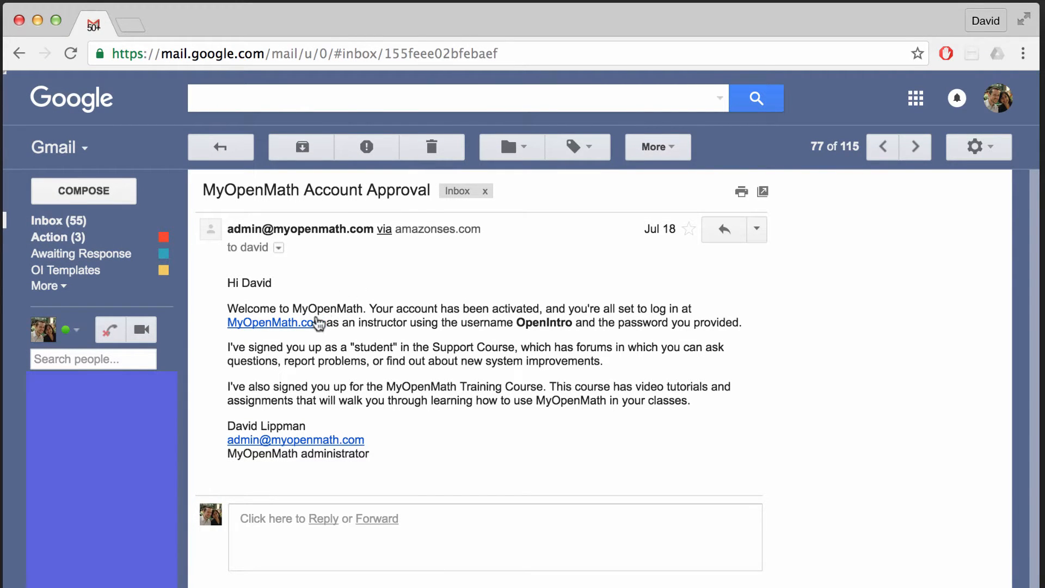
Follow the MyOpenMath.com link in the Account Approval email
left_click(270, 323)
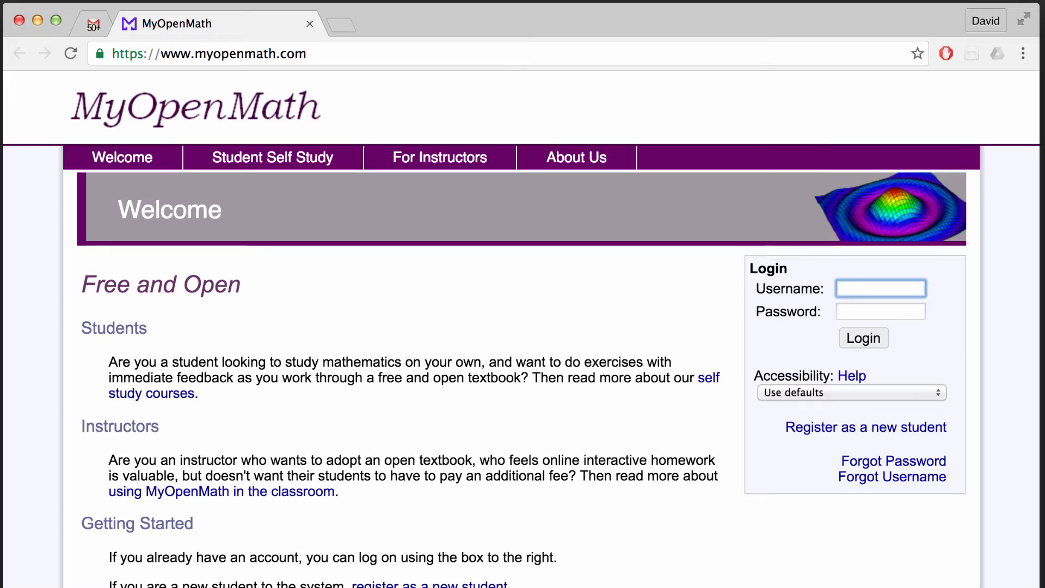
Log in as OpenIntro, dismiss the save-password prompt, and go to the Admin Page
type("OpenIntro")
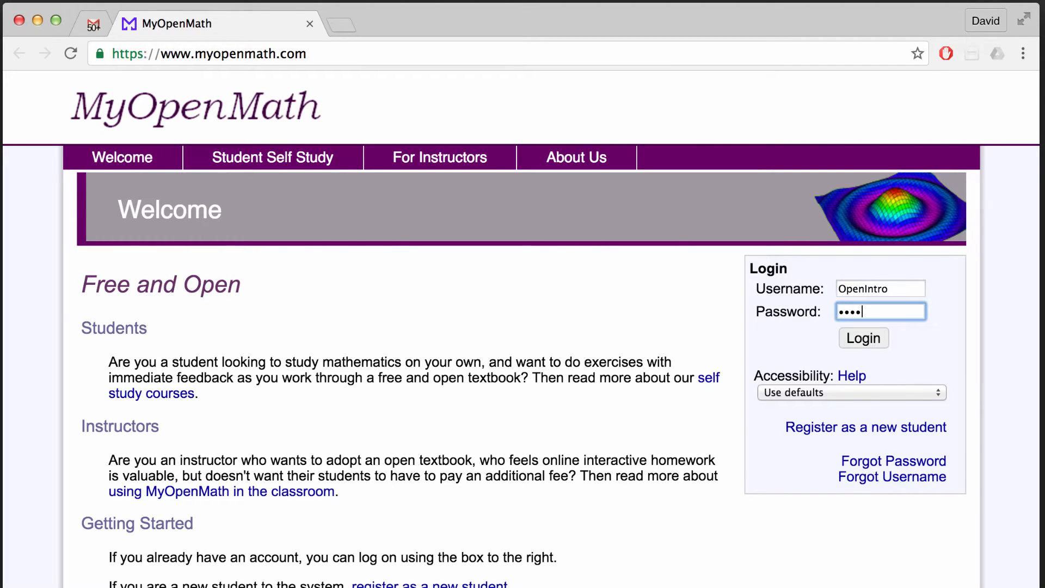
left_click(862, 338)
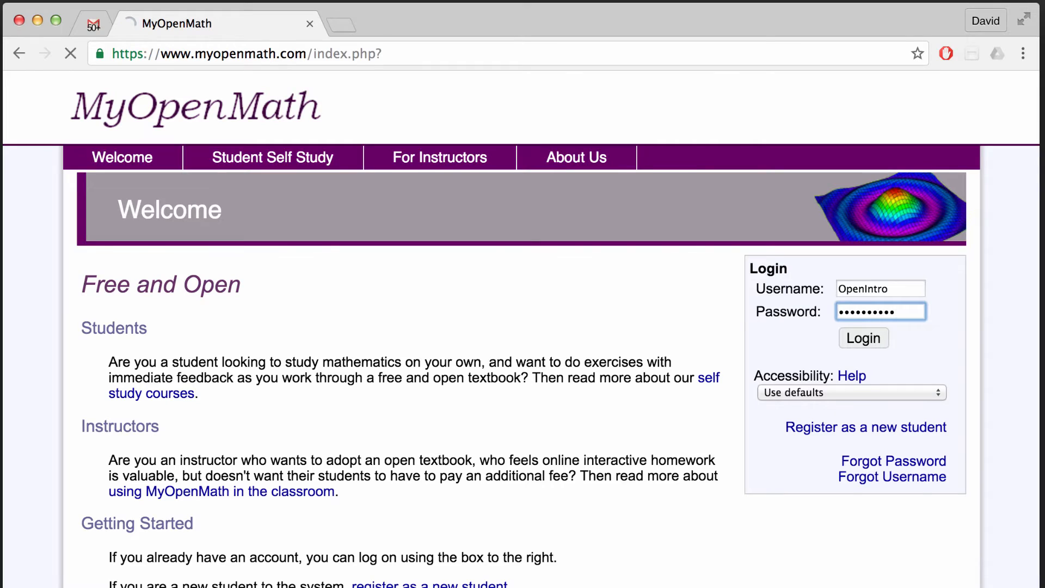
left_click(862, 338)
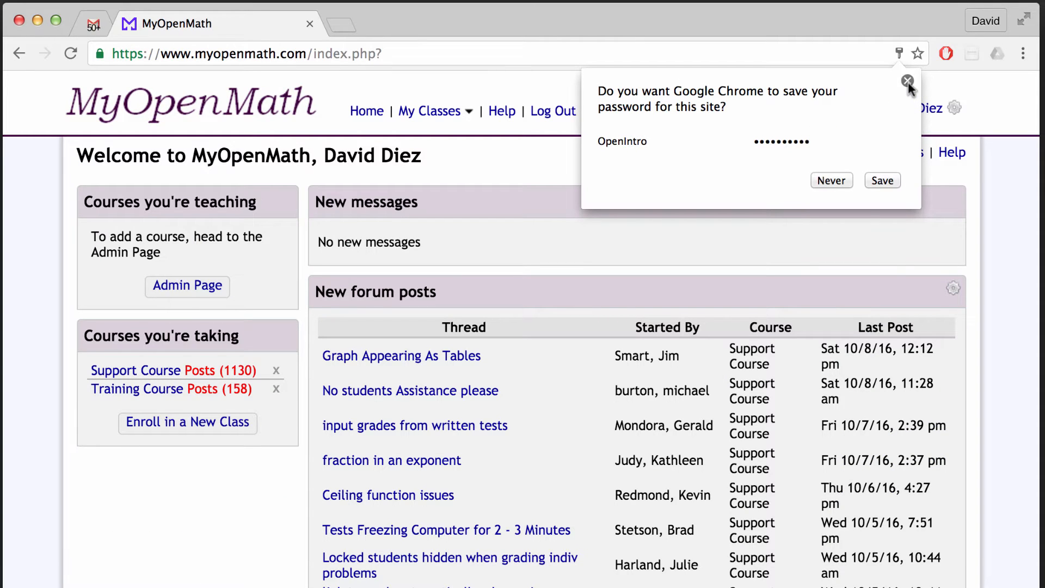
left_click(908, 80)
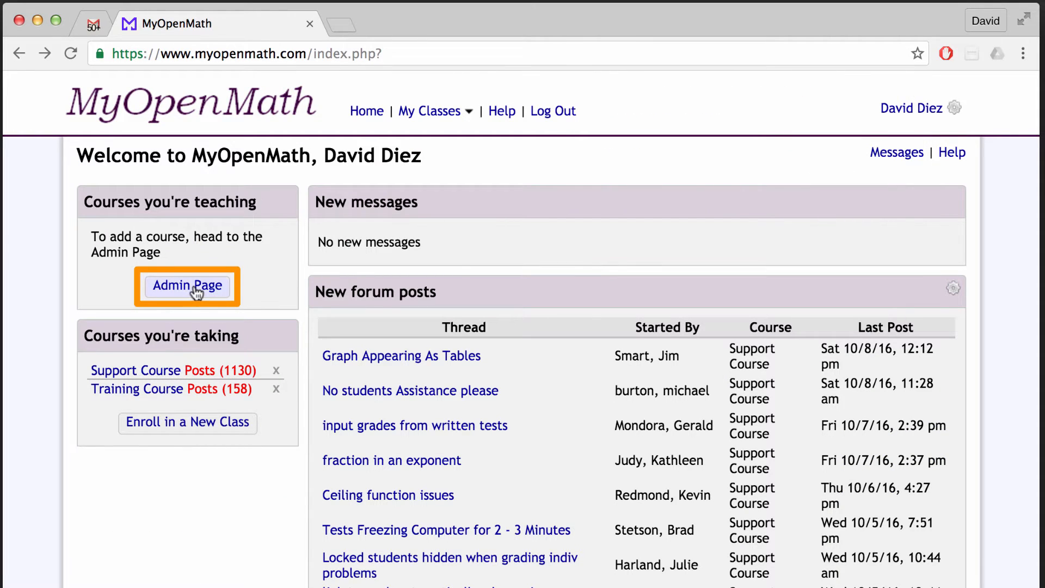
left_click(187, 286)
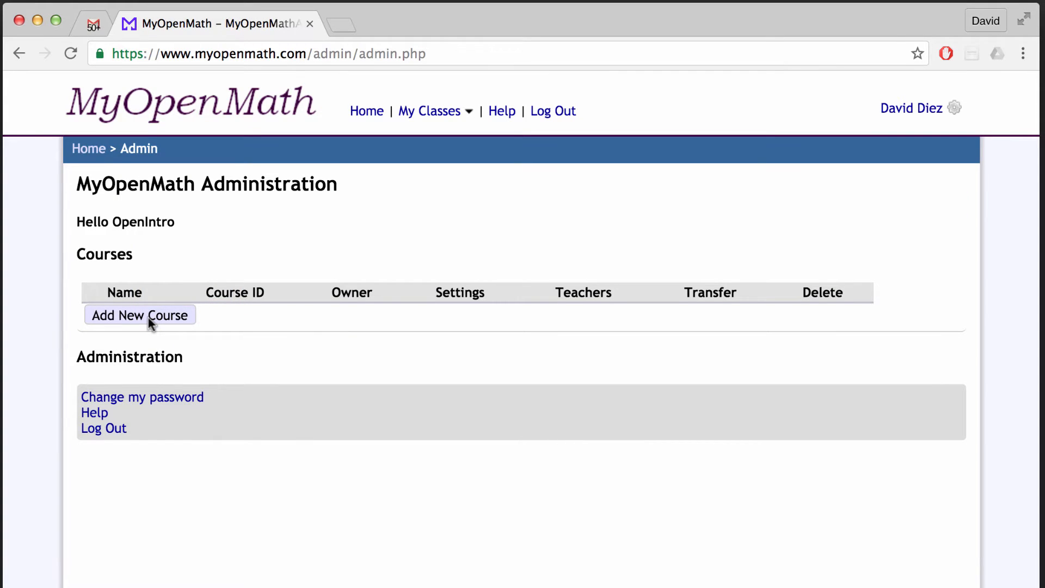
left_click(139, 315)
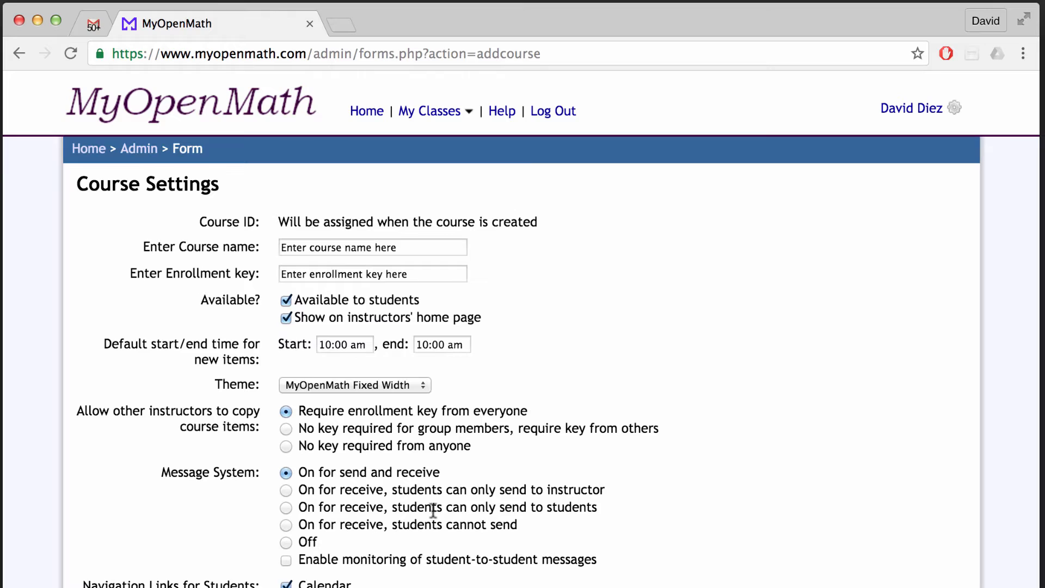
type("S")
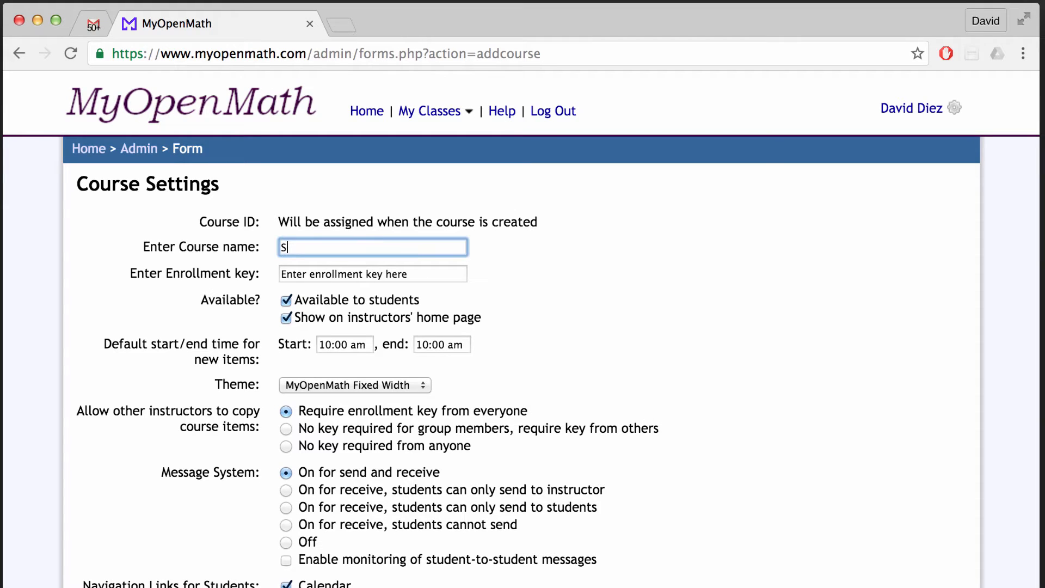
type("tat 10")
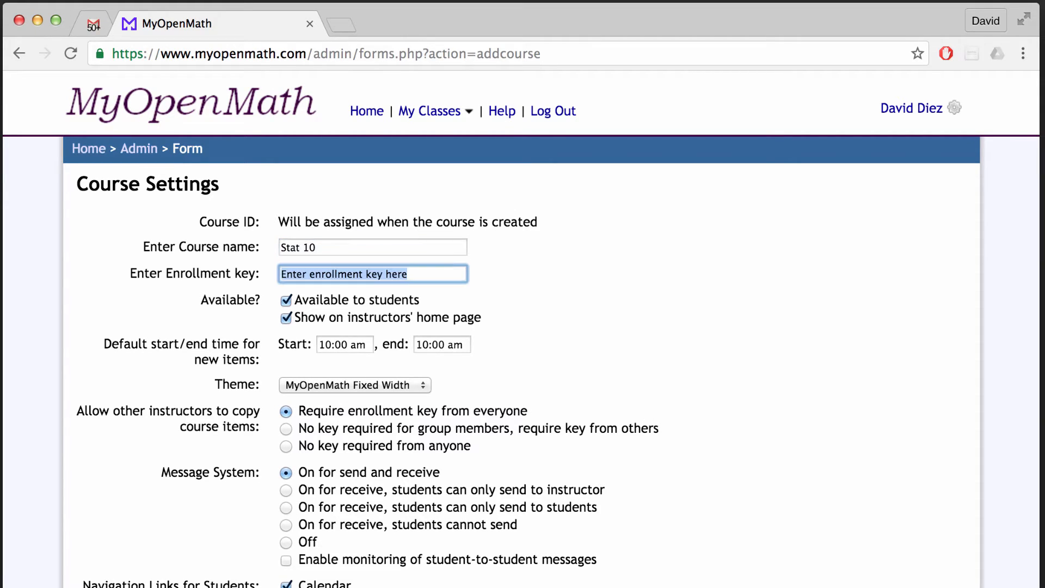
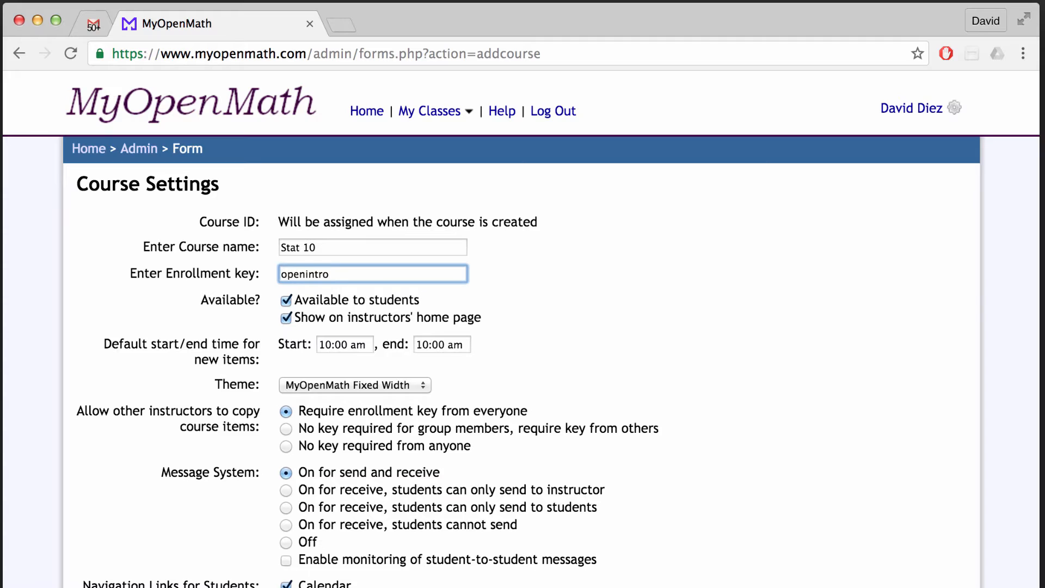
type("1")
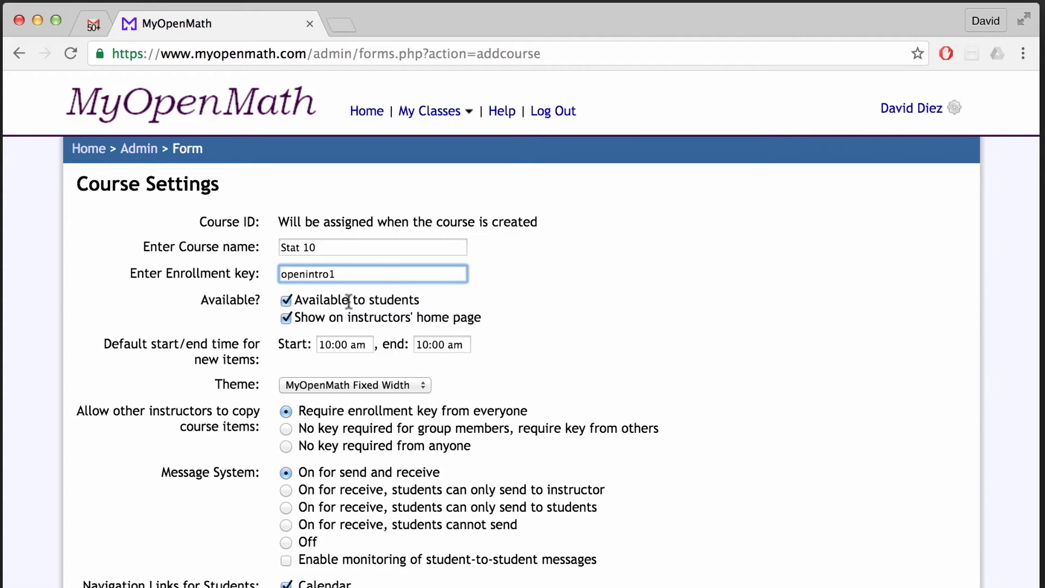
mouse_move(321, 332)
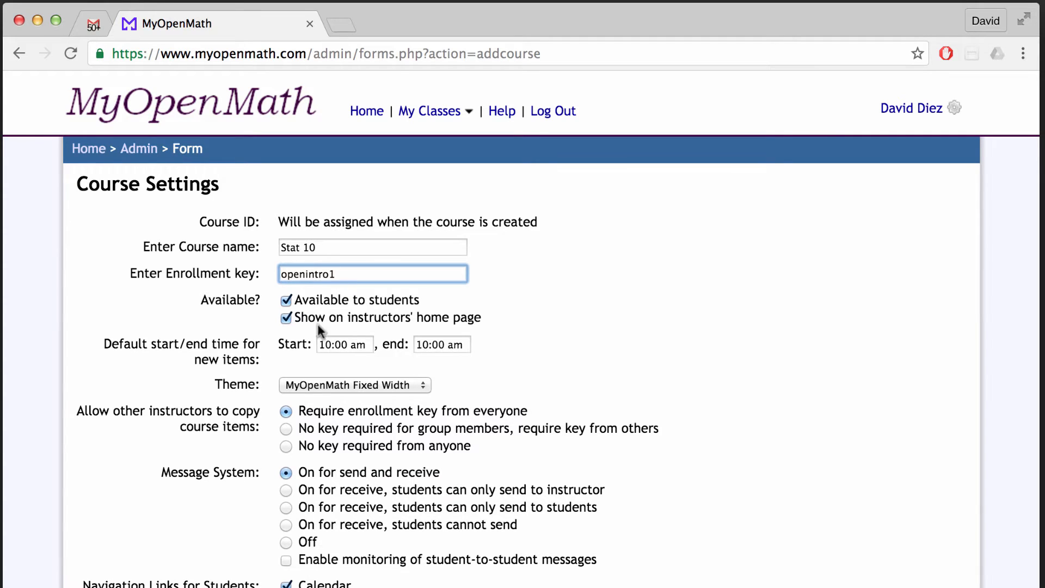
scroll("down", 3)
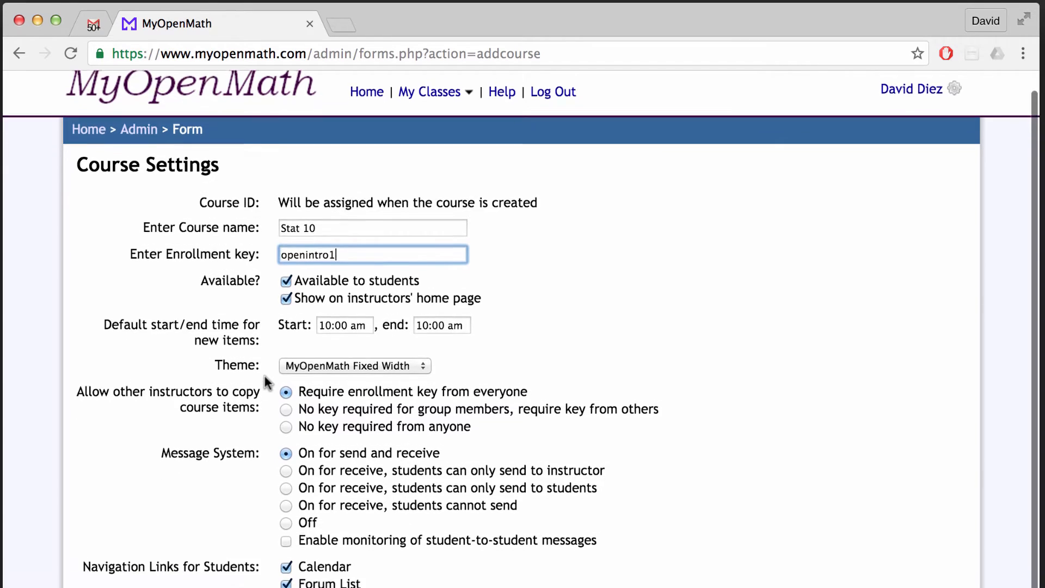
left_click(354, 365)
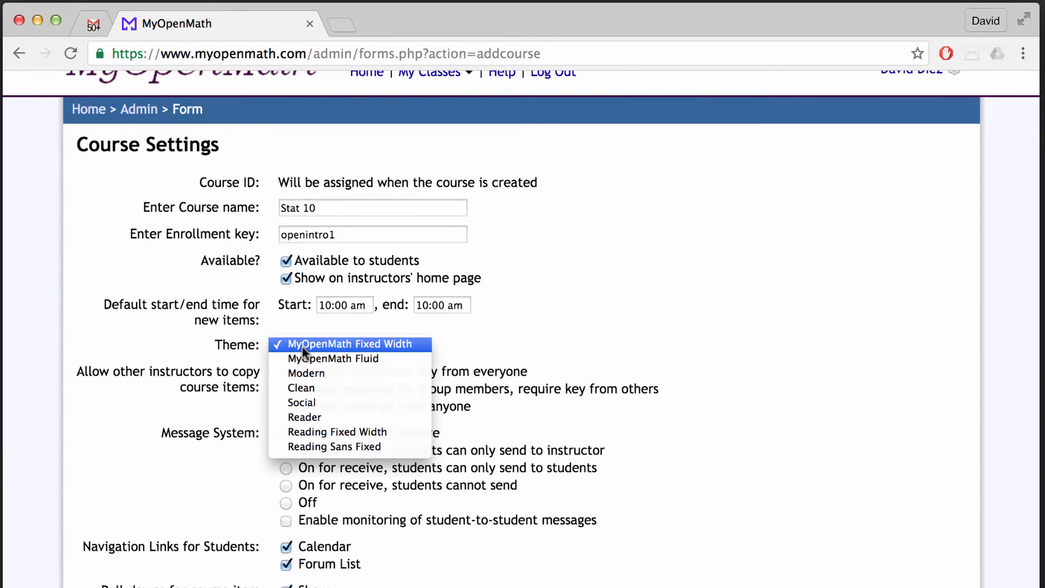
left_click(350, 344)
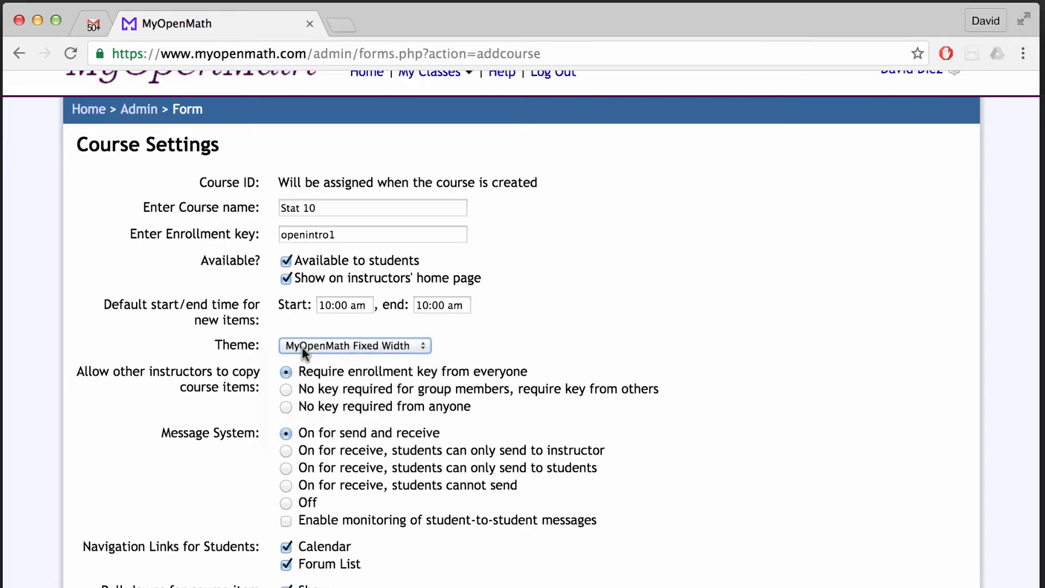
mouse_move(267, 487)
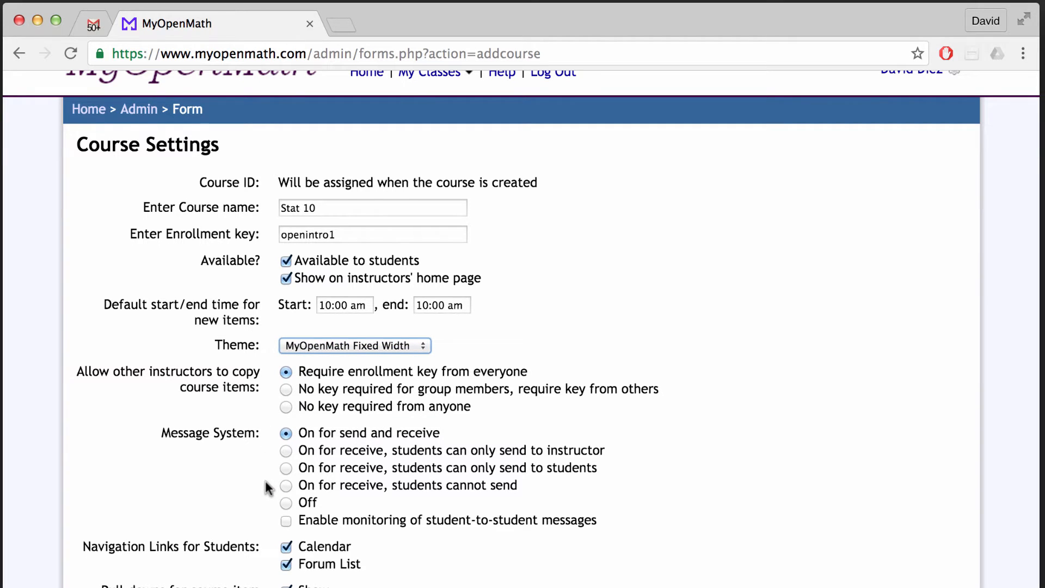
scroll("down", 3)
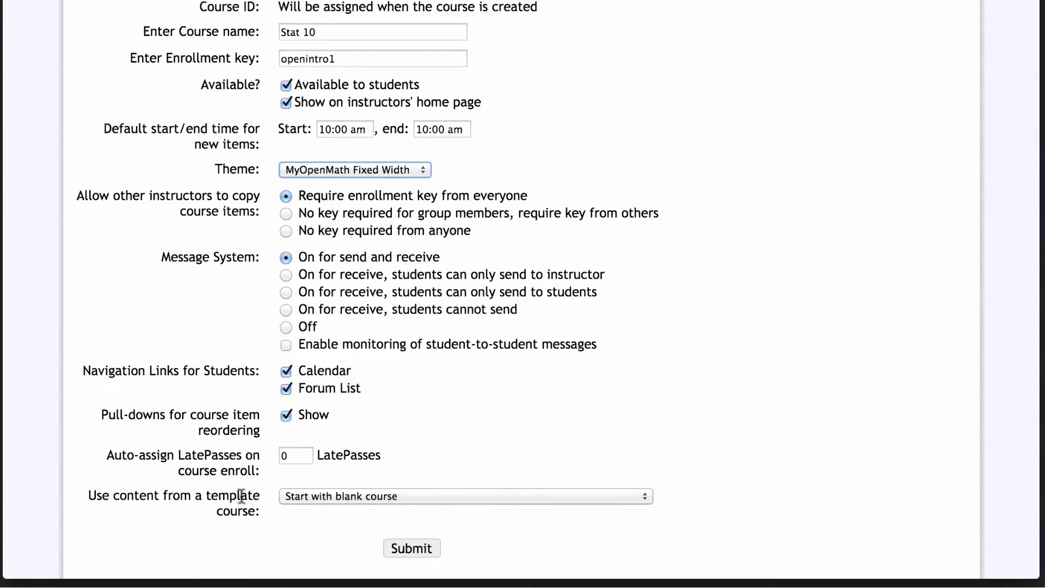
Choose template course 146 OpenIntro AP Statistics and submit the new course
left_click(465, 496)
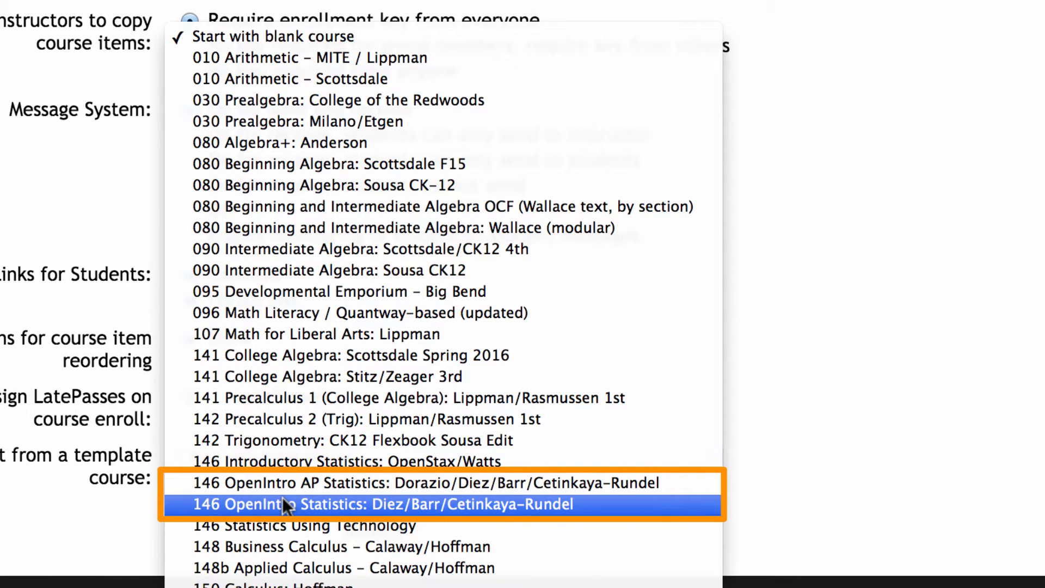
mouse_move(204, 511)
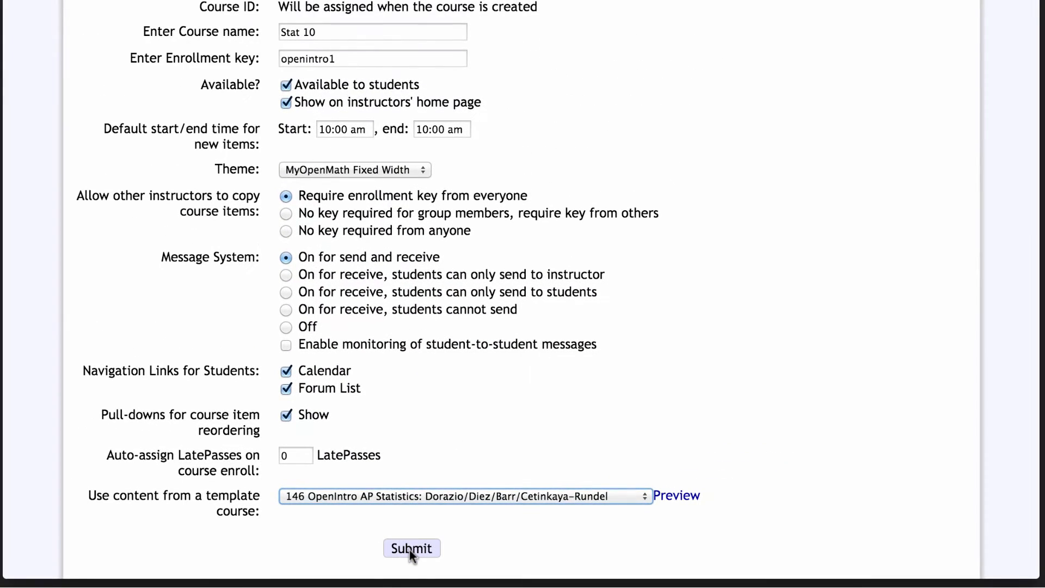
left_click(412, 548)
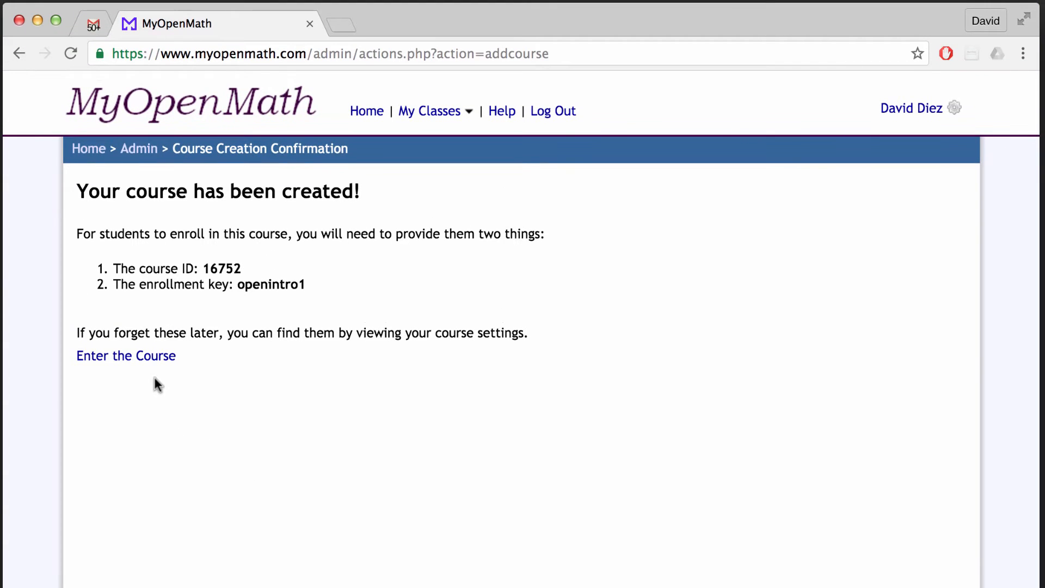
Enter Stat 10, collapse Textbook, expand Chapter 1, and open Chapter 6 Learning Objectives
left_click(126, 355)
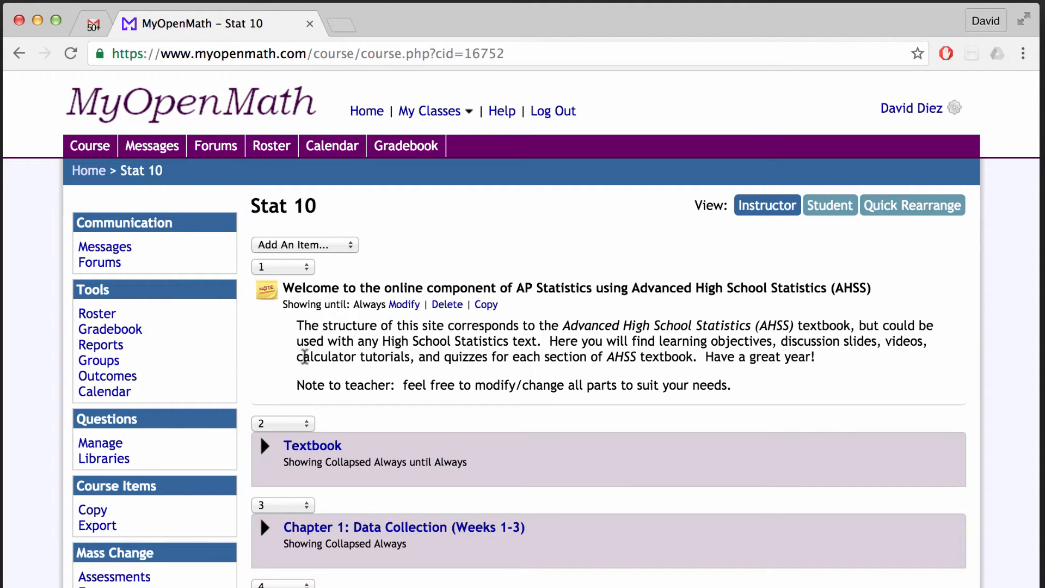
scroll("down", 3)
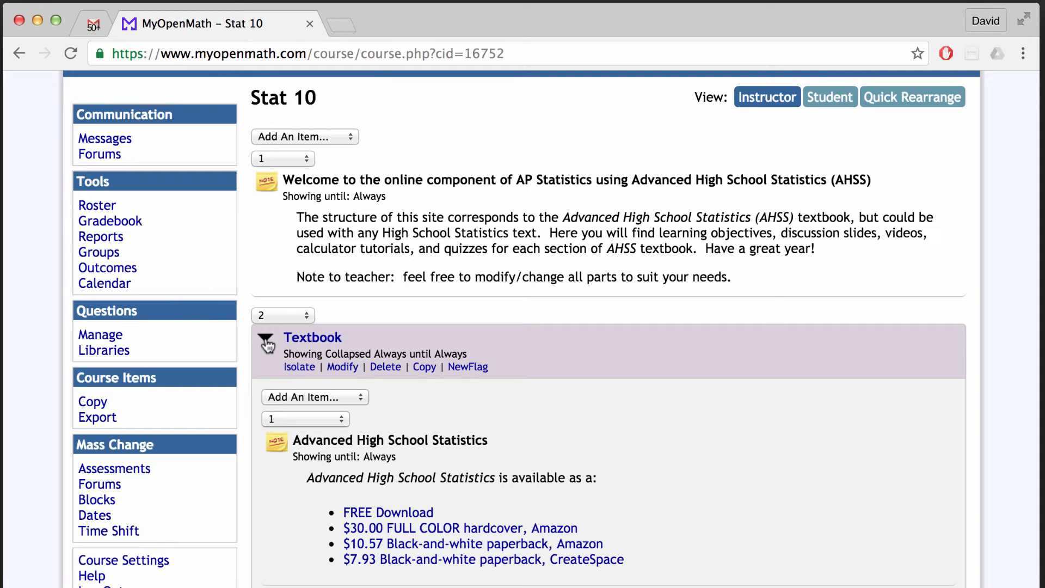
left_click(264, 341)
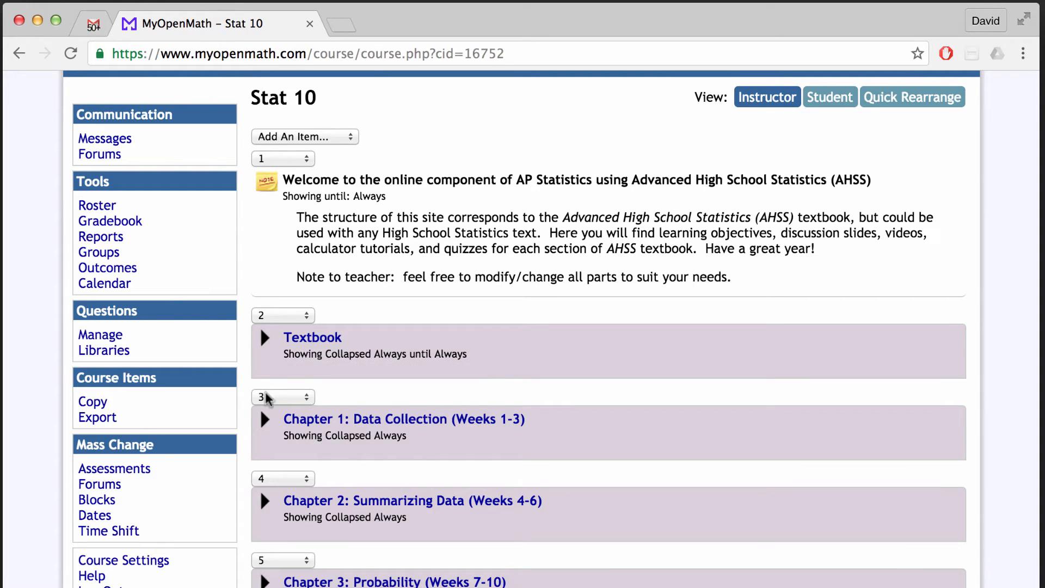
left_click(264, 419)
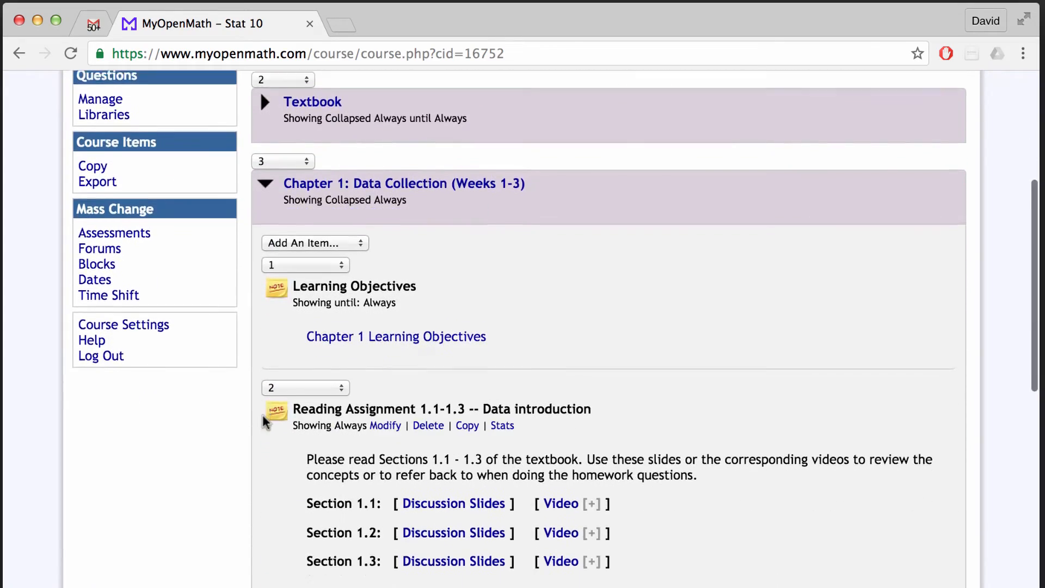
scroll("down", 3)
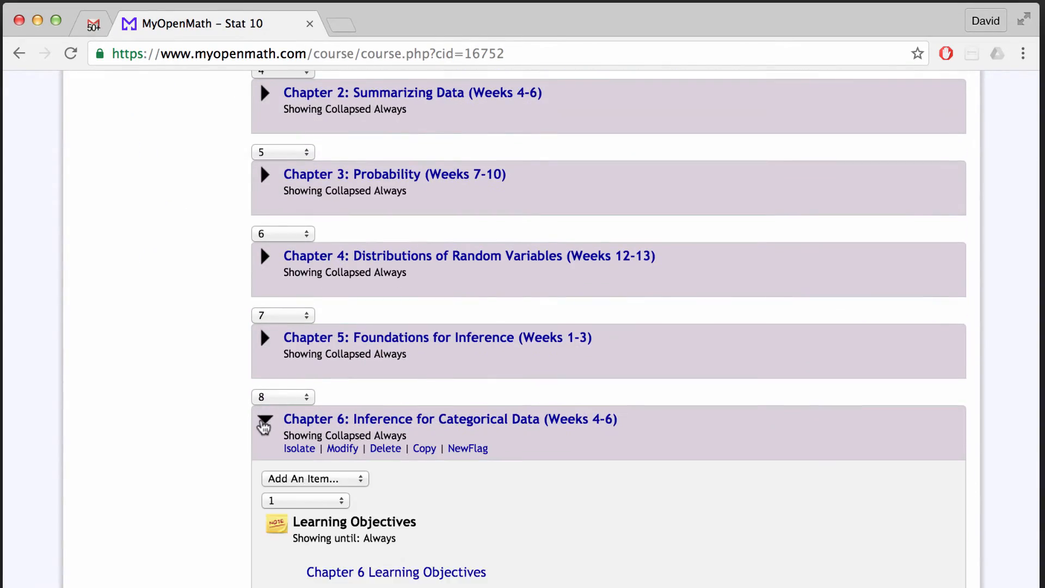
left_click(396, 572)
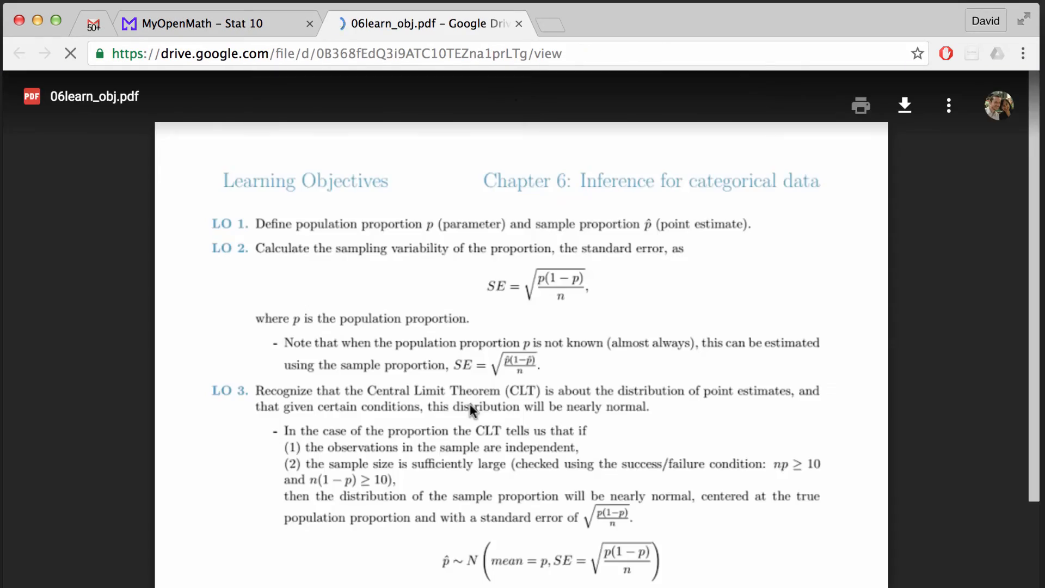
Open the Section 6.1 'Inference for a single proportion' discussion slides
scroll("down", 3)
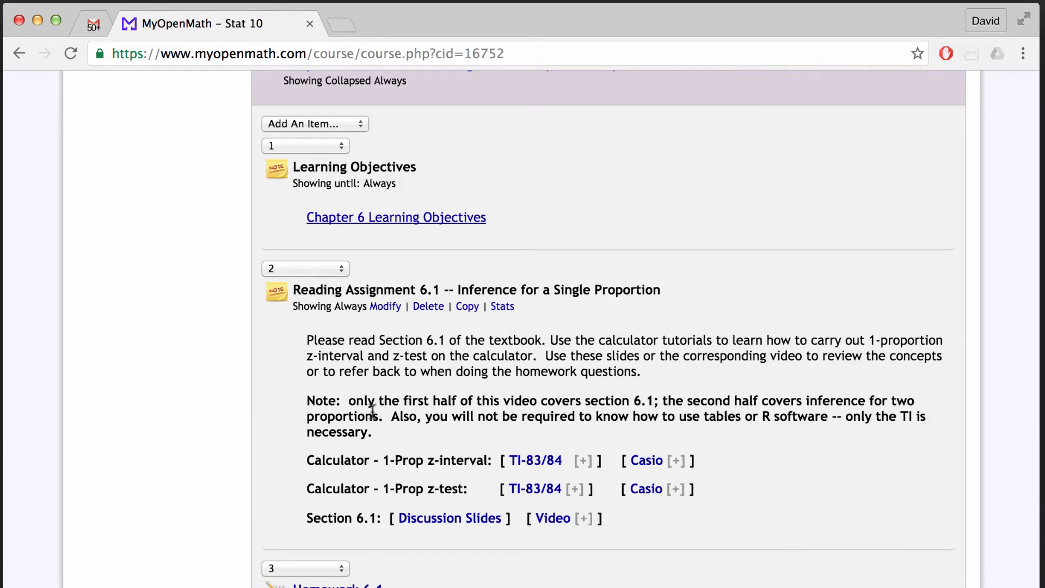
left_click(552, 517)
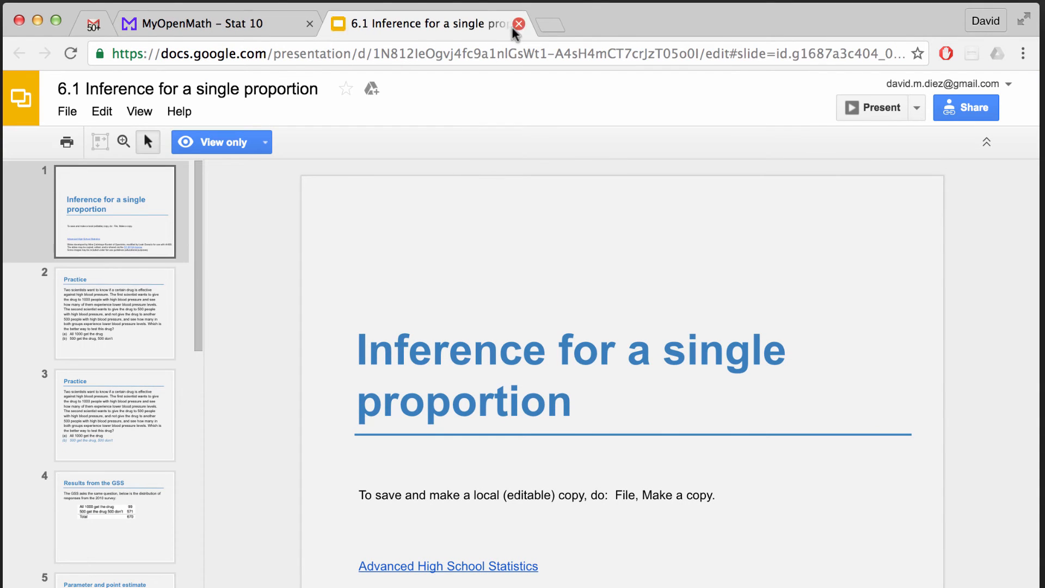
Check the note on copying, then open the File menu to reach Make a copy
left_click(533, 505)
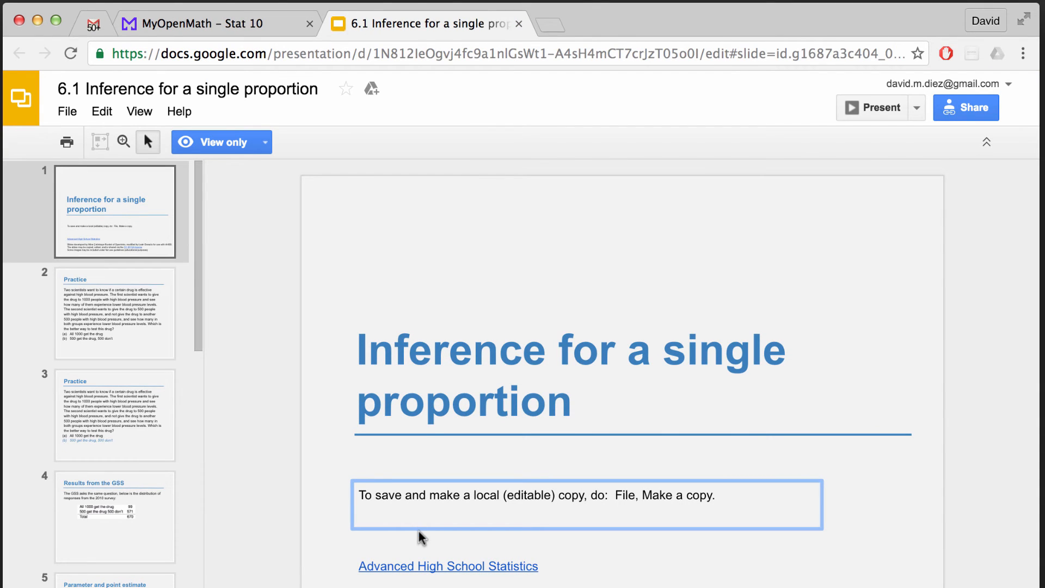
left_click(67, 111)
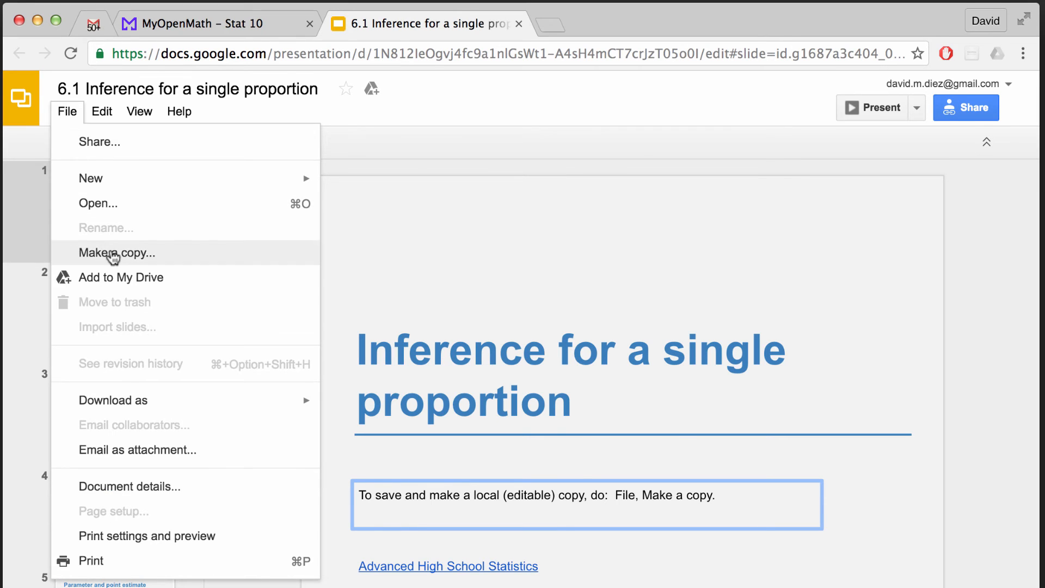